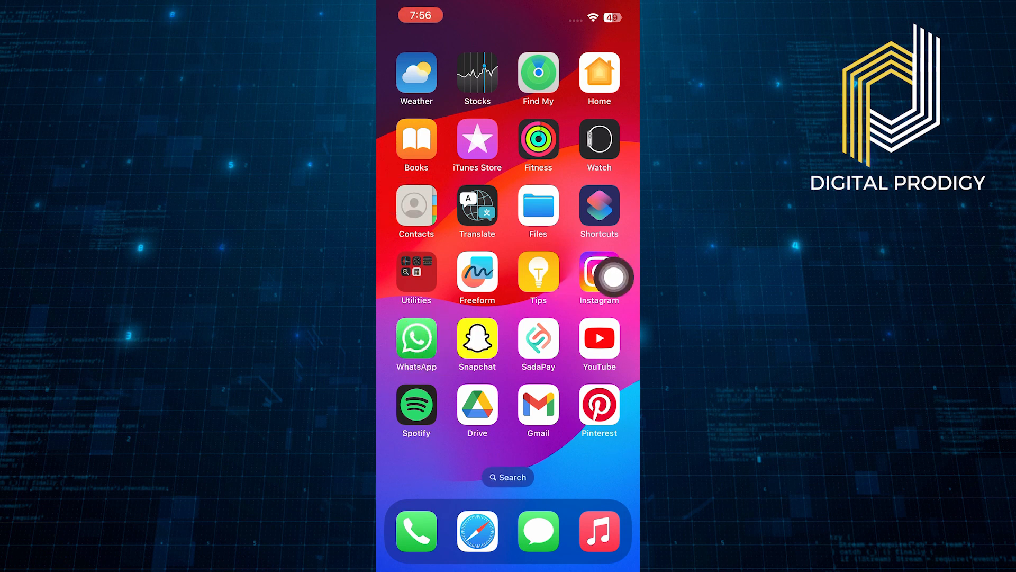
Launch WhatsApp from the iOS Home Screen
click(416, 339)
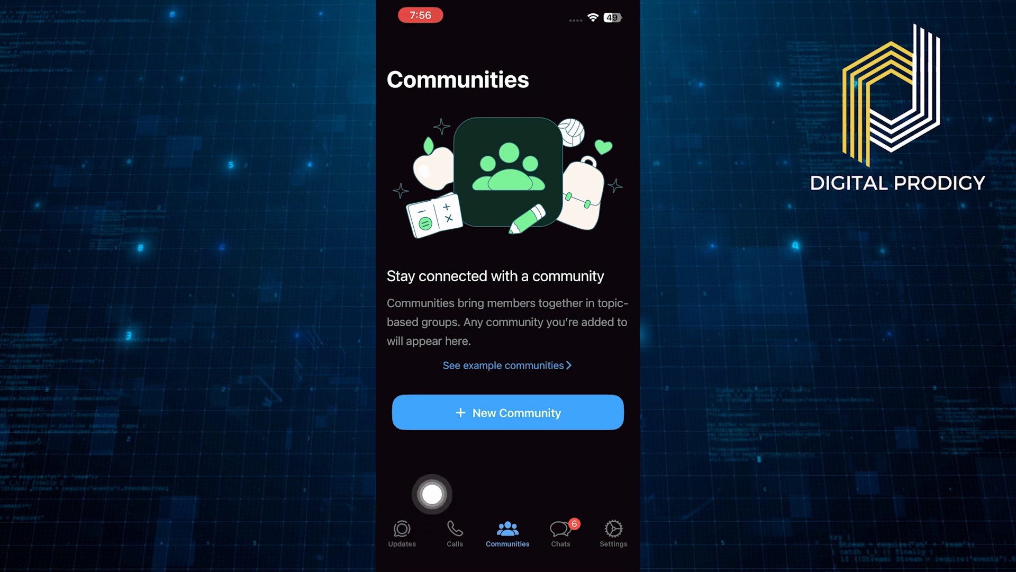
From the Updates screen, confirm muting the Subscriptions status updates
click(401, 532)
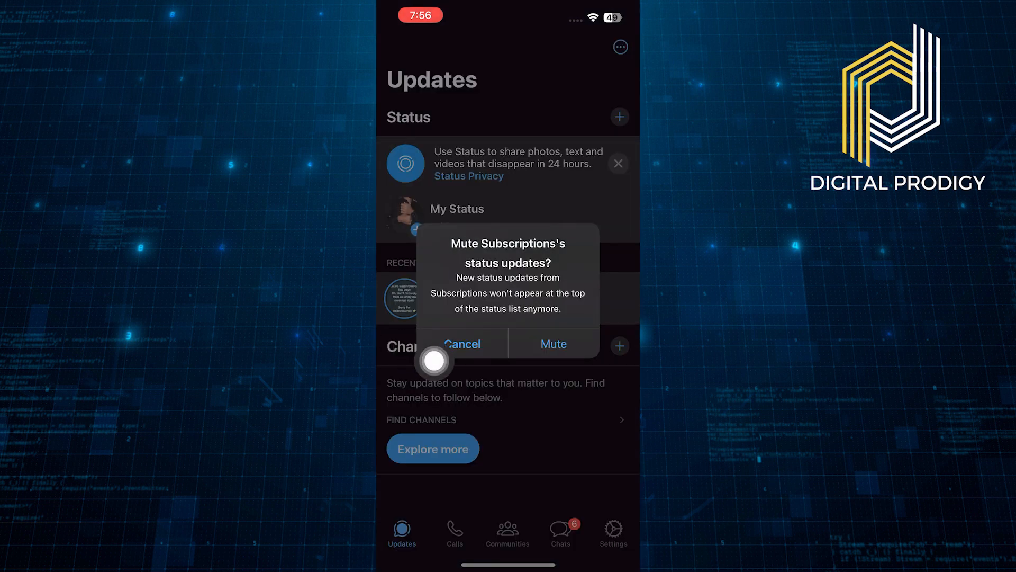
click(462, 343)
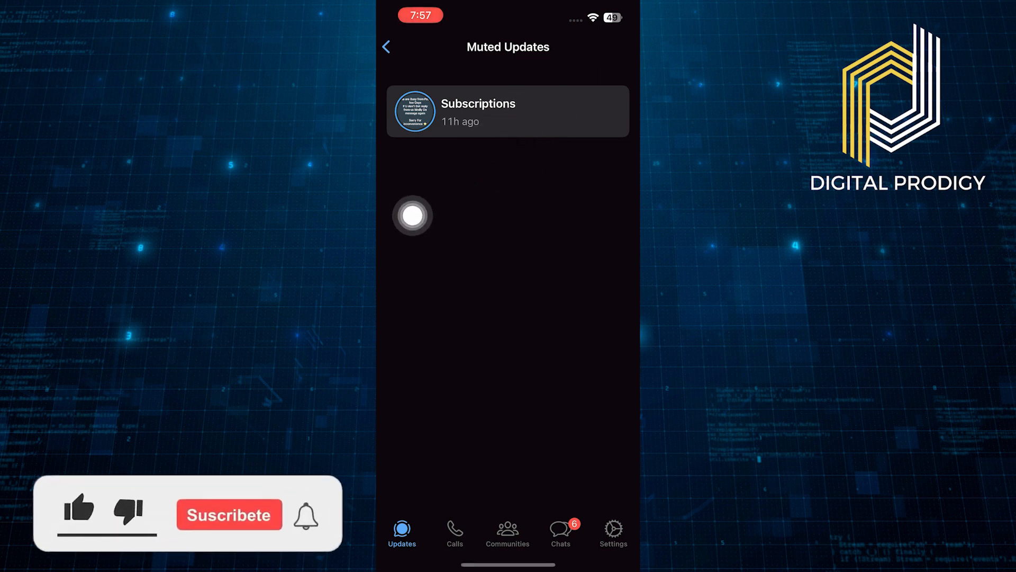
Show the Muted Updates screen listing Subscriptions as the only muted status
click(79, 509)
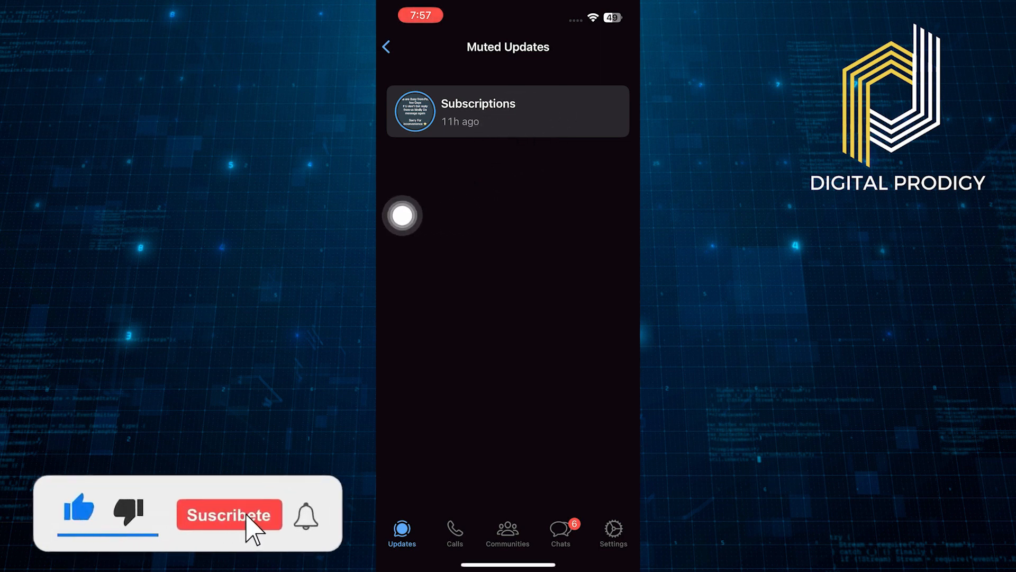
click(229, 514)
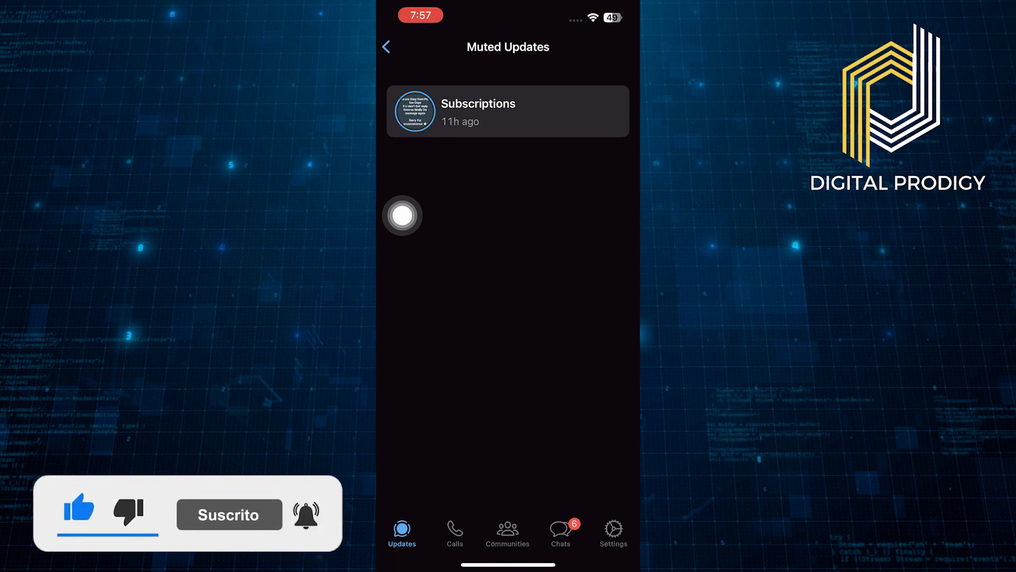